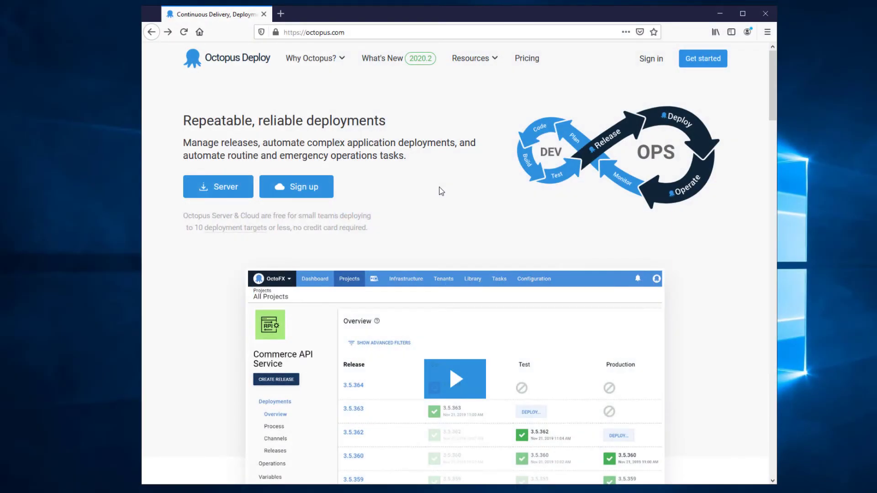
{"action": "mouse_move", "coordinate": [485, 71]}
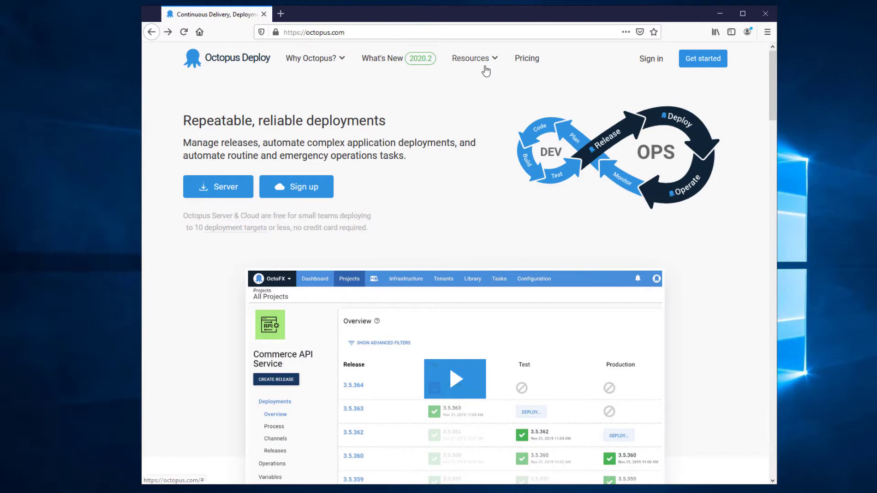
Go to the Downloads page from the site's Resources menu
{"action": "left_click", "coordinate": [474, 58]}
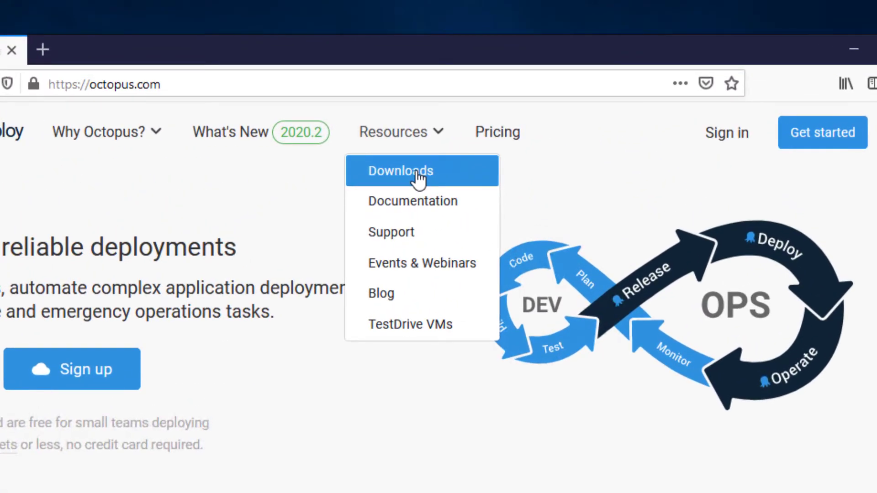
{"action": "left_click", "coordinate": [400, 170]}
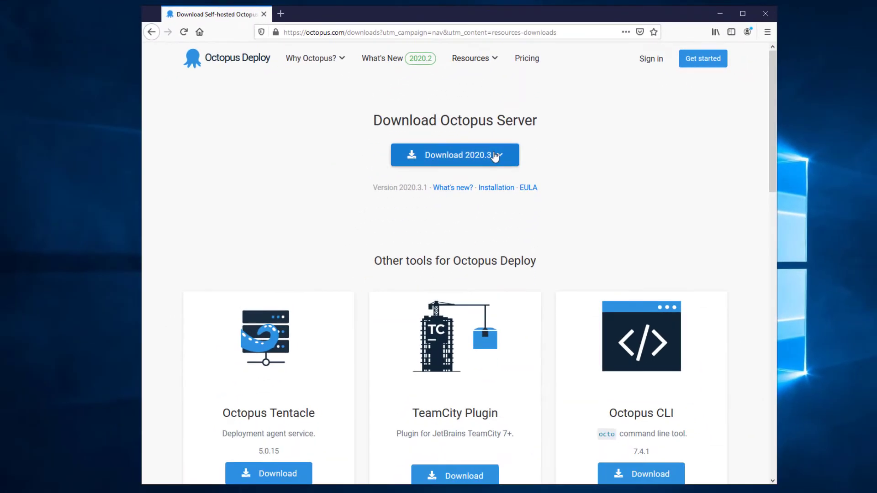
Reach the previous downloads list showing Octopus Server releases back to 2020.1
{"action": "left_click", "coordinate": [454, 155]}
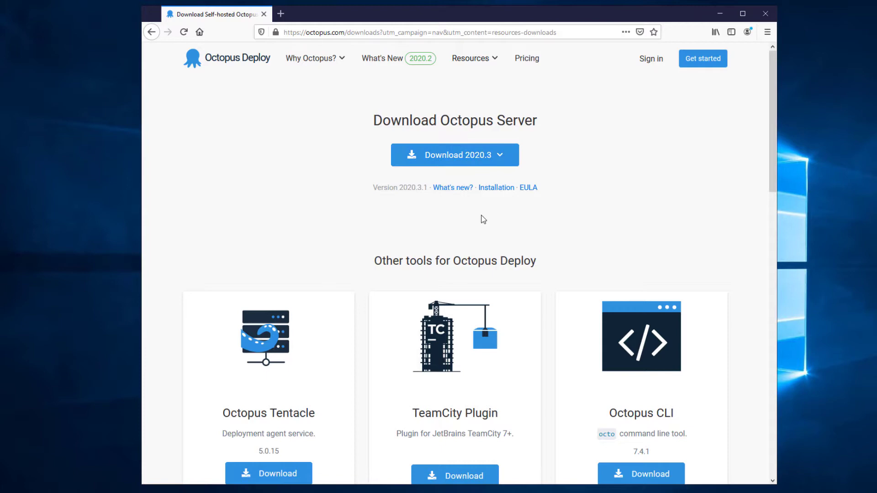
{"action": "scroll", "scroll_direction": "down", "scroll_amount": 3}
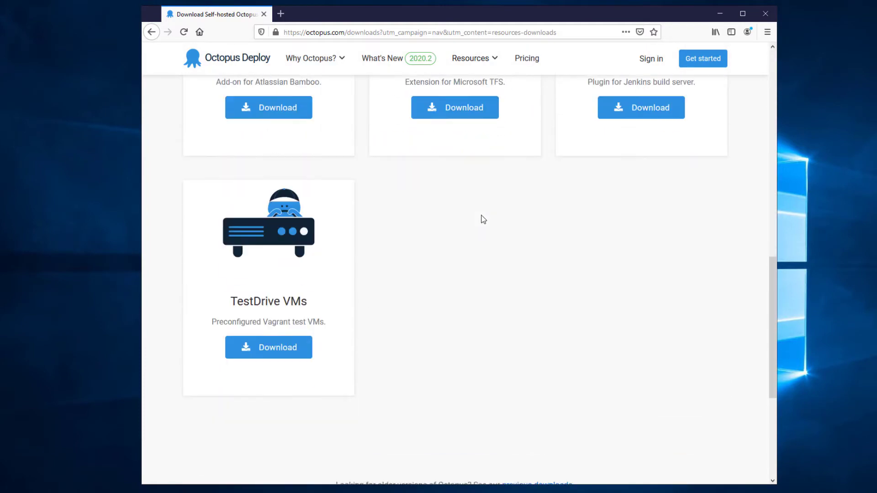
{"action": "scroll", "scroll_direction": "down", "scroll_amount": 3}
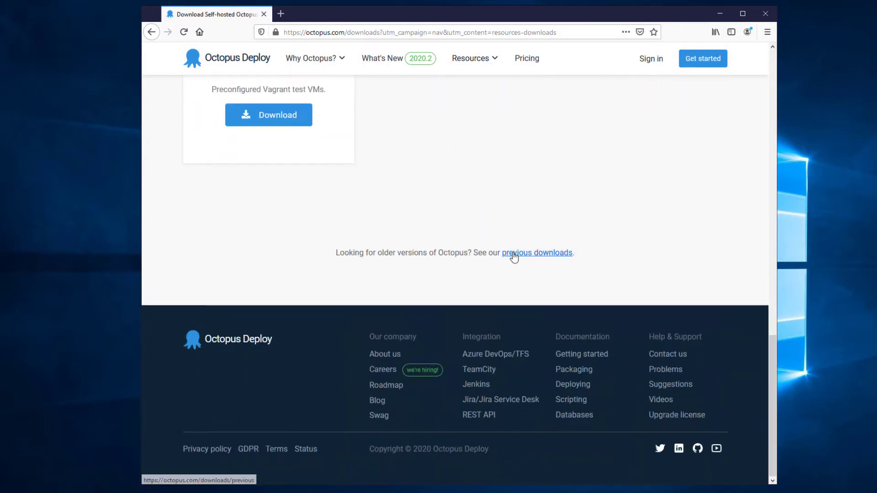
{"action": "left_click", "coordinate": [536, 252]}
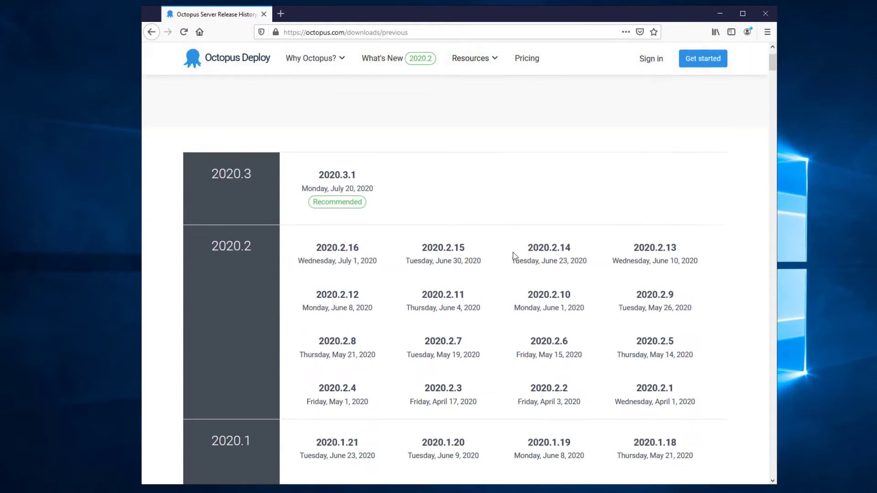
{"action": "scroll", "scroll_direction": "down", "scroll_amount": 3}
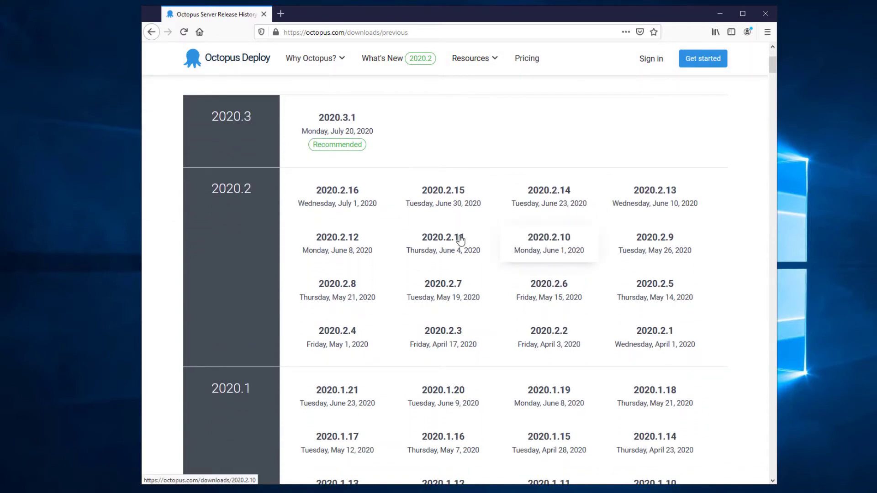
{"action": "mouse_move", "coordinate": [442, 243]}
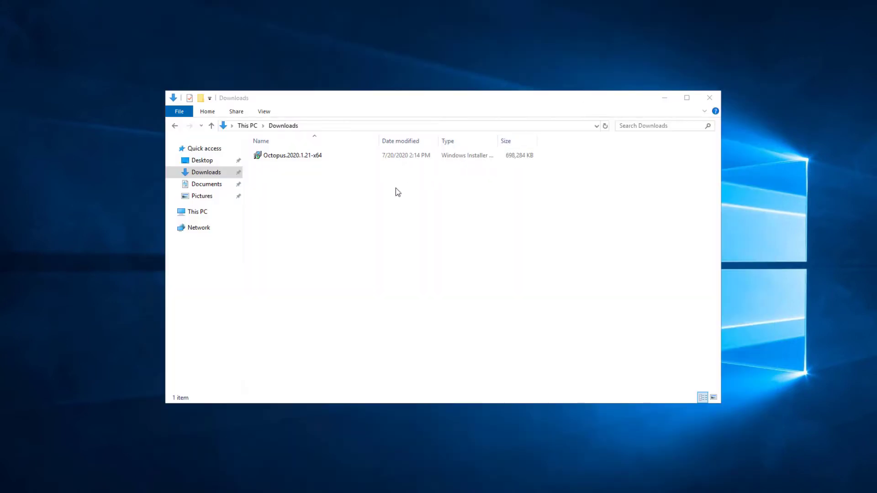
Run the 2020.1.21 MSI through license acceptance, install and finish, leaving Octopus Manager's welcome screen
{"action": "double_click", "coordinate": [287, 156]}
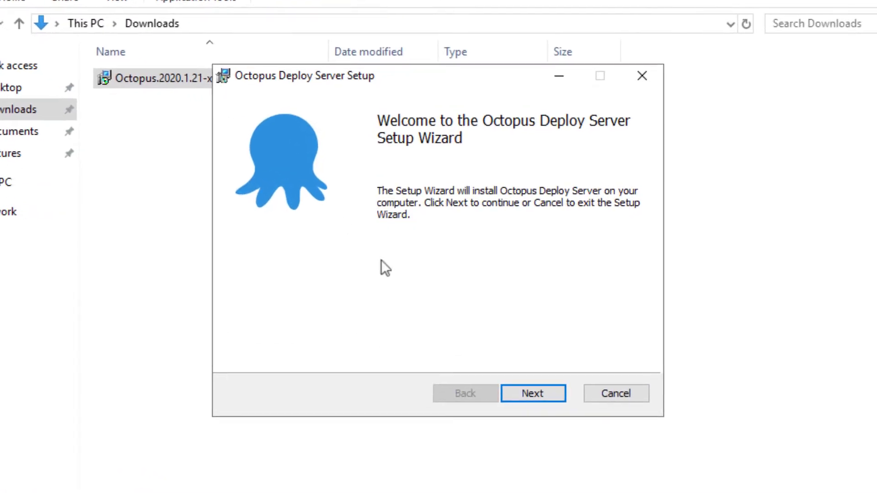
{"action": "left_click", "coordinate": [531, 393]}
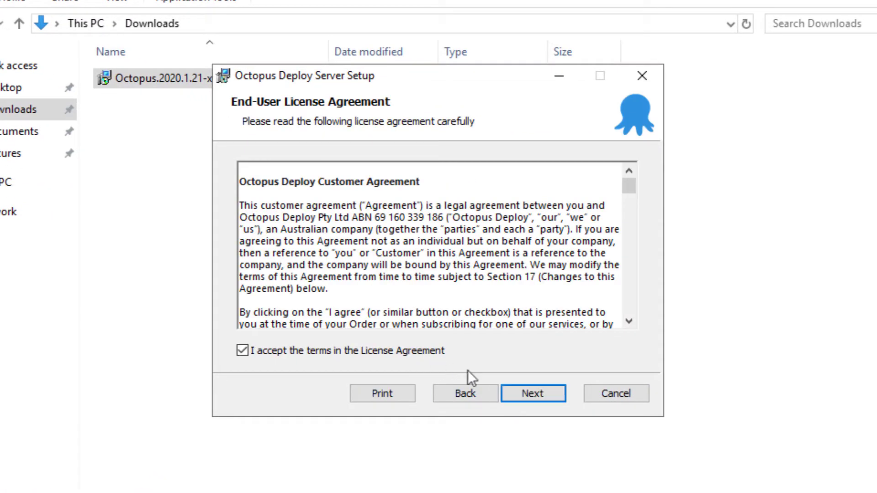
{"action": "left_click", "coordinate": [532, 392]}
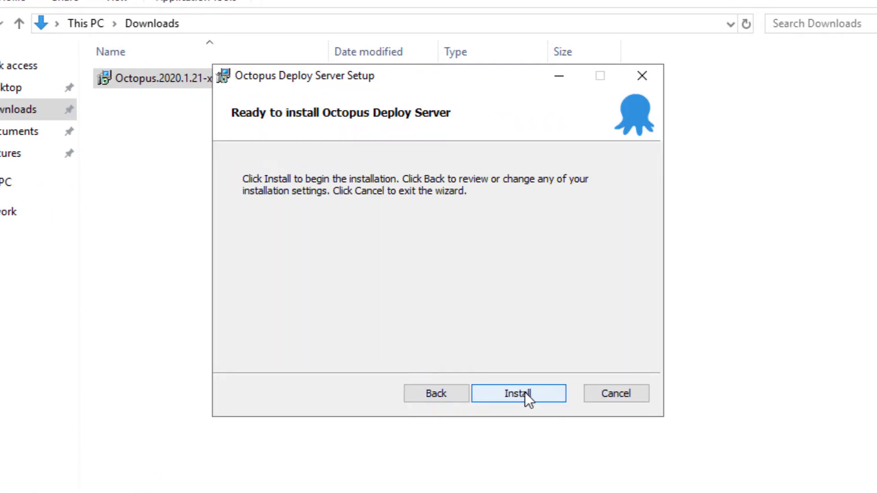
{"action": "left_click", "coordinate": [517, 393]}
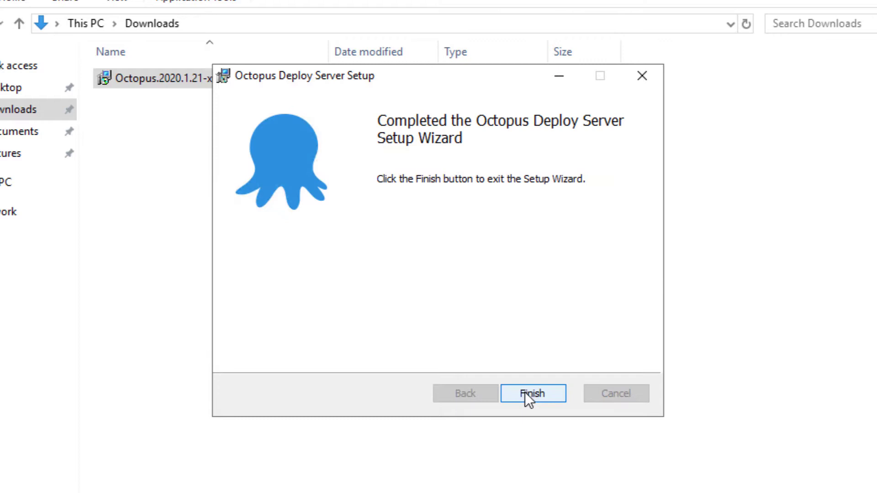
{"action": "left_click", "coordinate": [533, 393]}
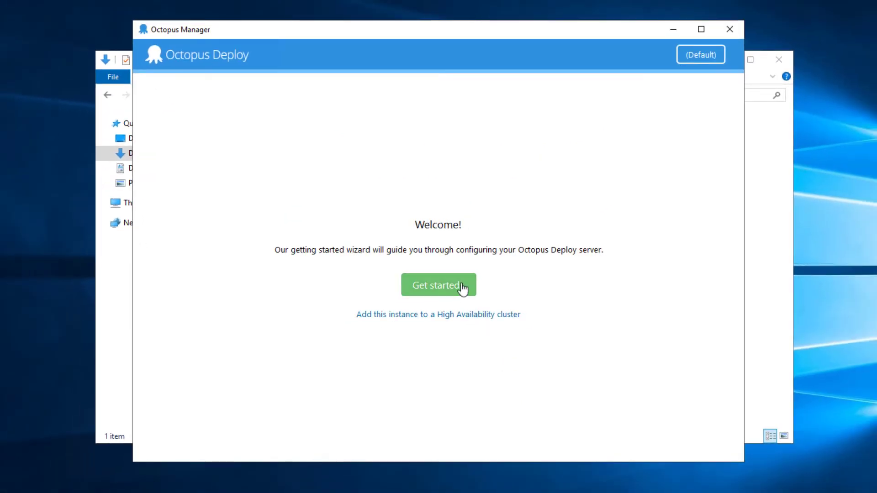
Start the wizard with the pasted trial license, C:\Octopus home directory and Local System service account
{"action": "left_click", "coordinate": [438, 285]}
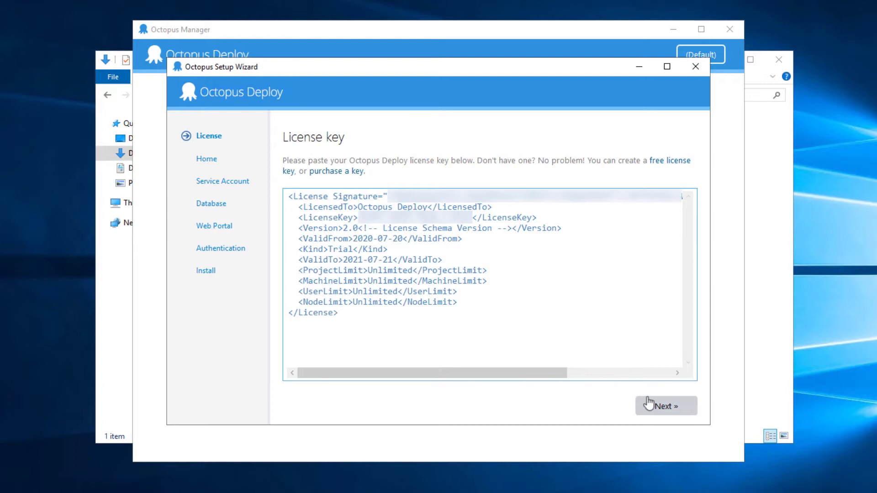
{"action": "left_click", "coordinate": [665, 405]}
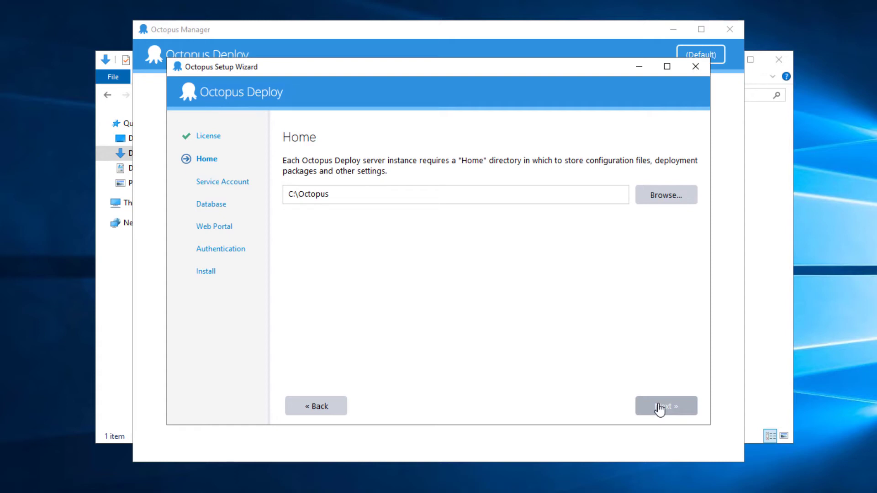
{"action": "left_click", "coordinate": [665, 405]}
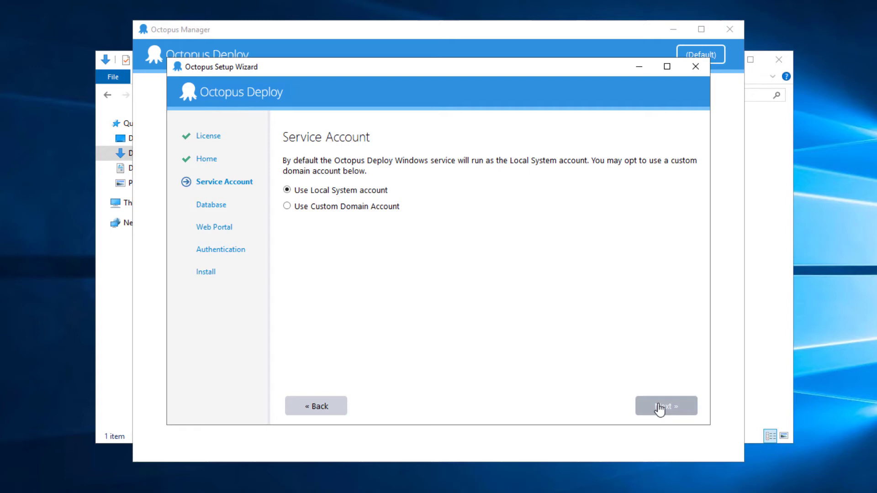
{"action": "left_click", "coordinate": [665, 406]}
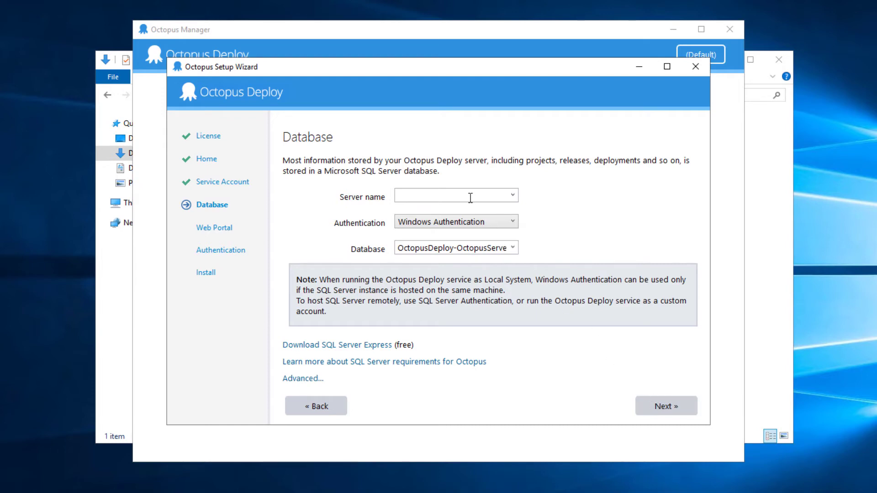
Point the database at server sqlserver with SQL Server Authentication login octoadmin and let the database be created
{"action": "type", "text": "sqlse"}
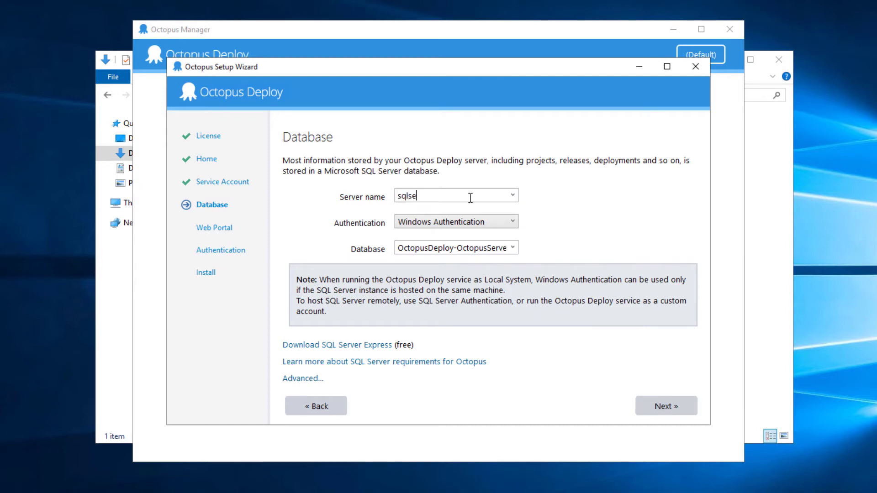
{"action": "type", "text": "rver"}
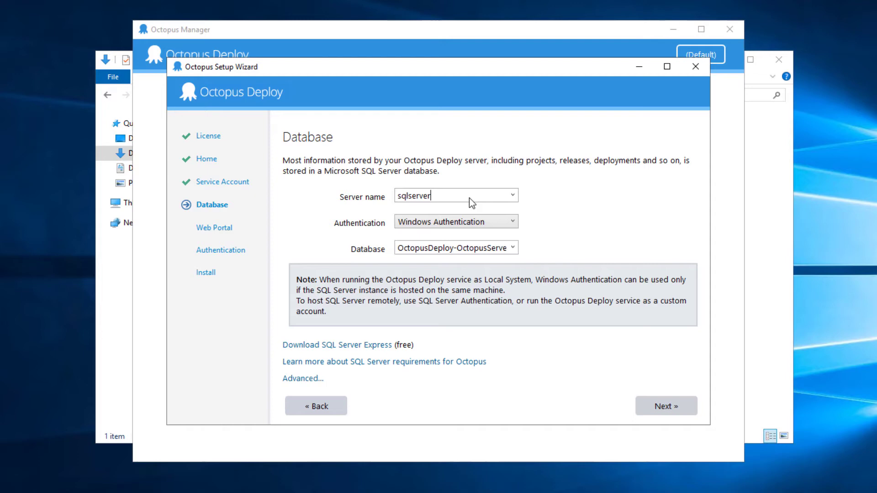
{"action": "left_click", "coordinate": [455, 221]}
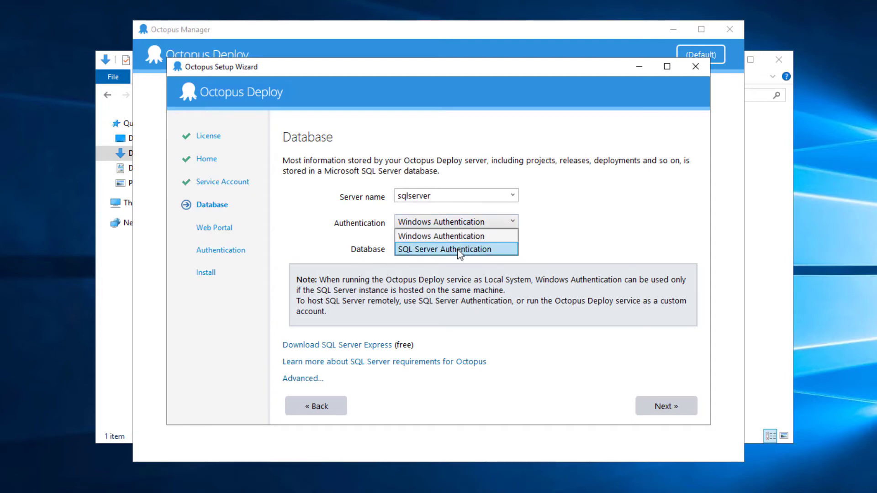
{"action": "left_click", "coordinate": [455, 249]}
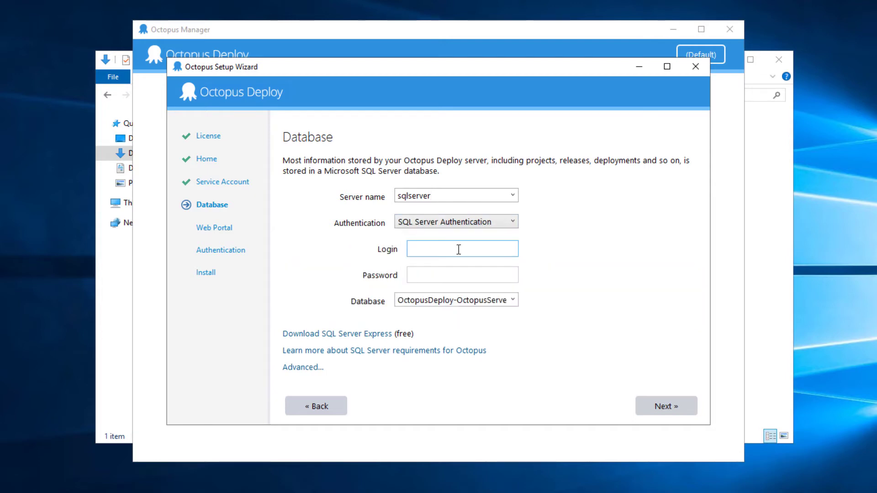
{"action": "type", "text": "octoadmin"}
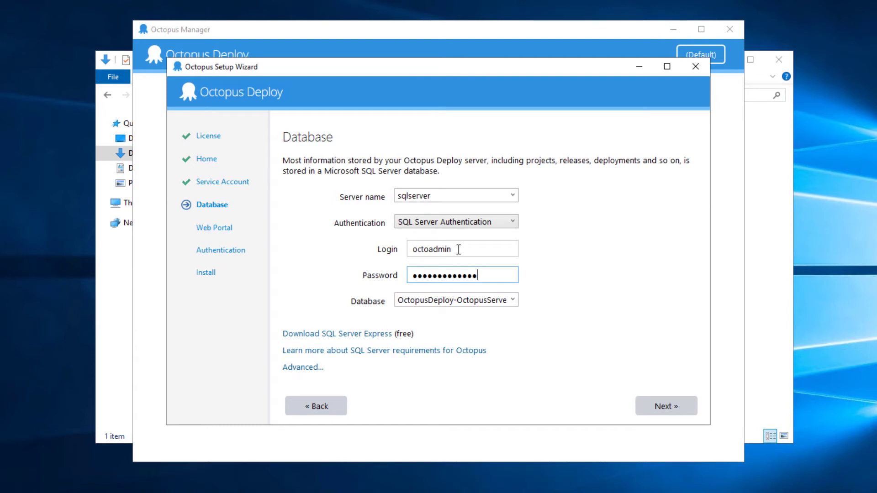
{"action": "mouse_move", "coordinate": [666, 405]}
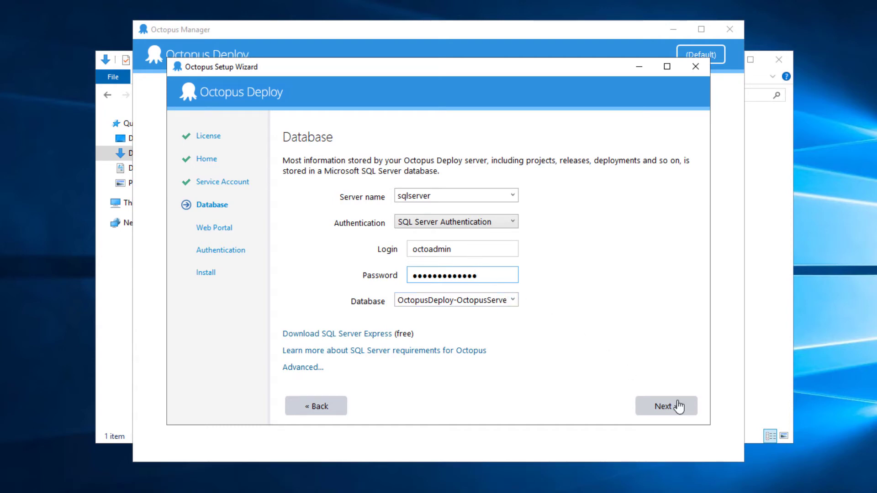
{"action": "left_click", "coordinate": [666, 406]}
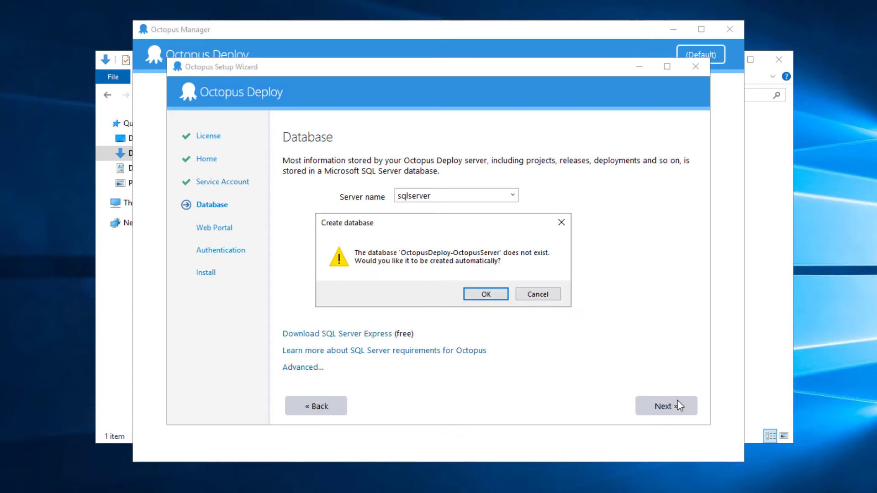
{"action": "left_click", "coordinate": [484, 293]}
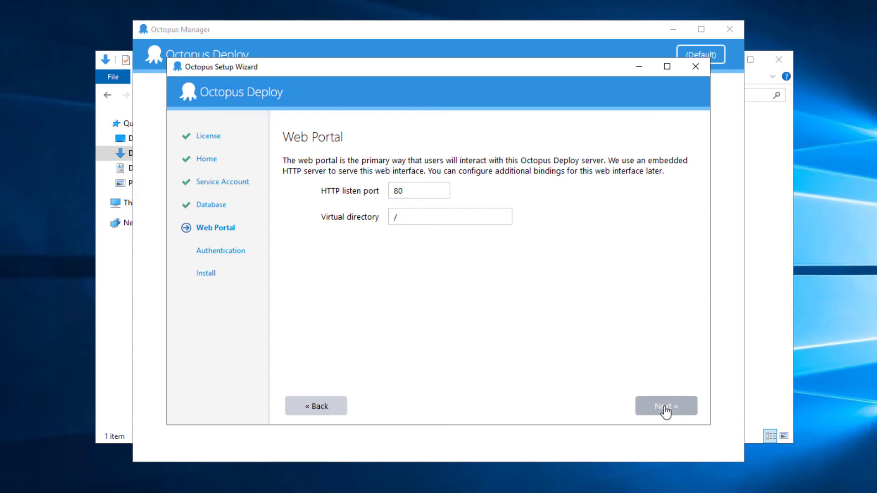
{"action": "left_click", "coordinate": [665, 406]}
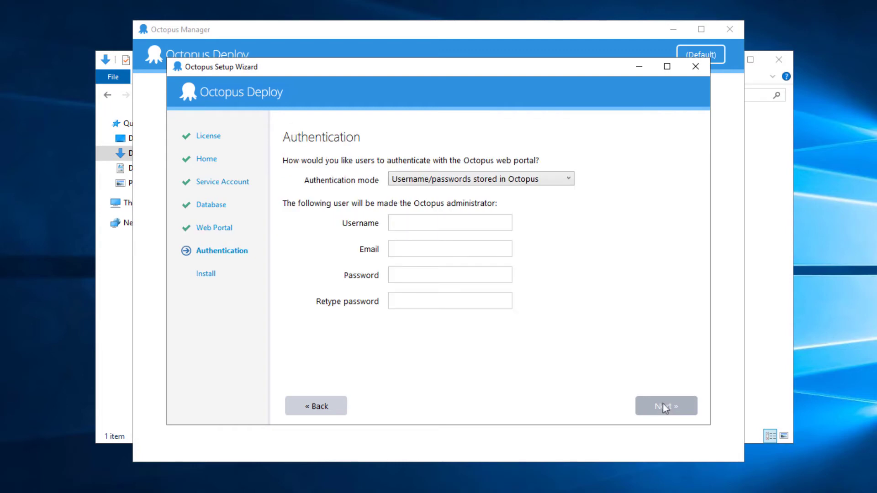
{"action": "left_click", "coordinate": [479, 179]}
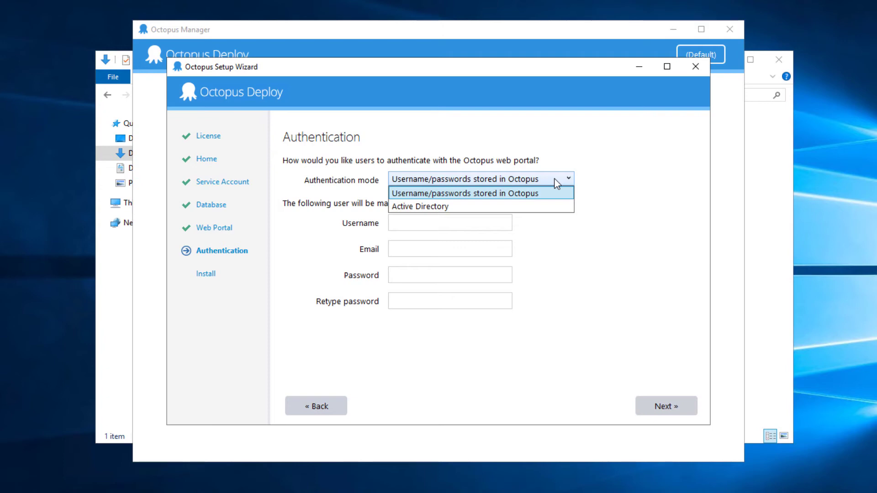
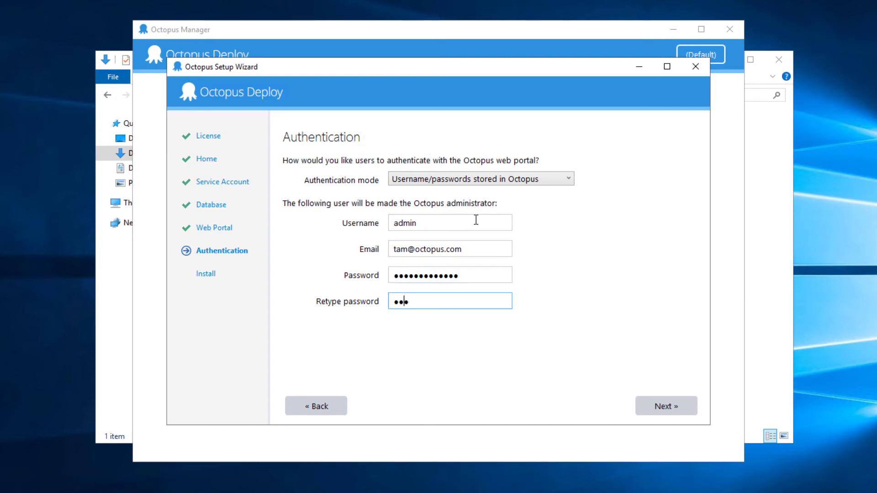
{"action": "left_click", "coordinate": [665, 406]}
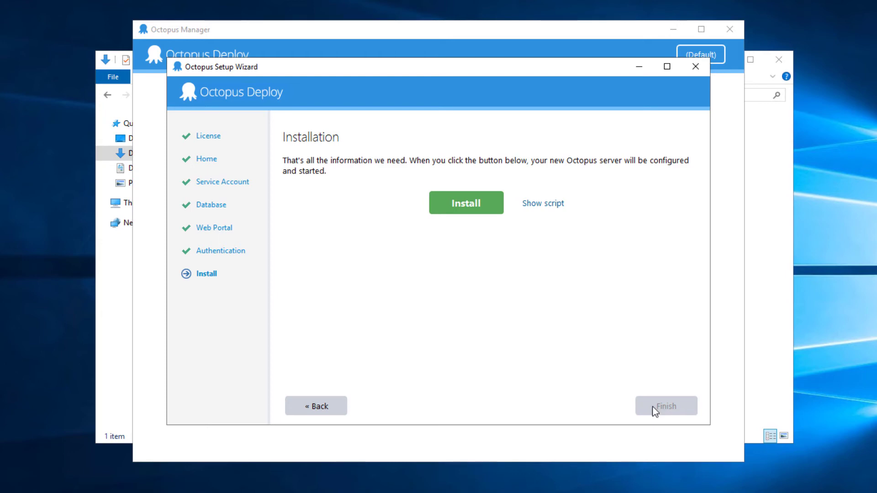
{"action": "left_click", "coordinate": [542, 202]}
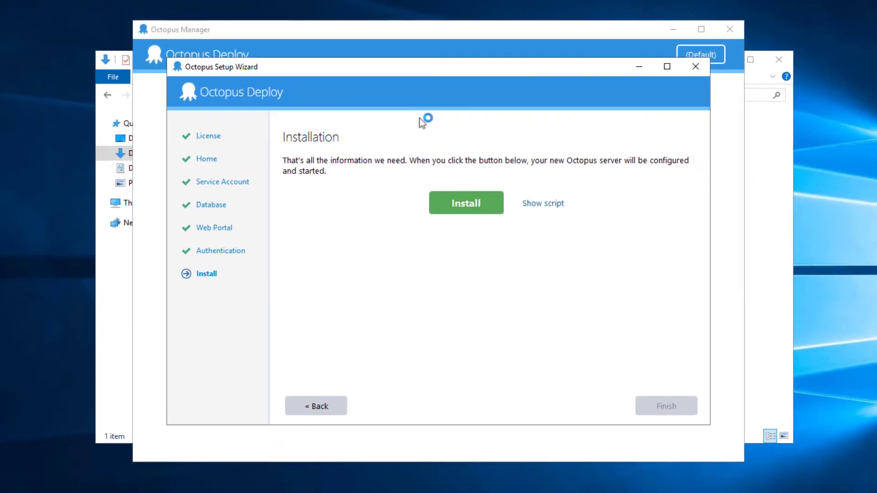
{"action": "left_click", "coordinate": [465, 202]}
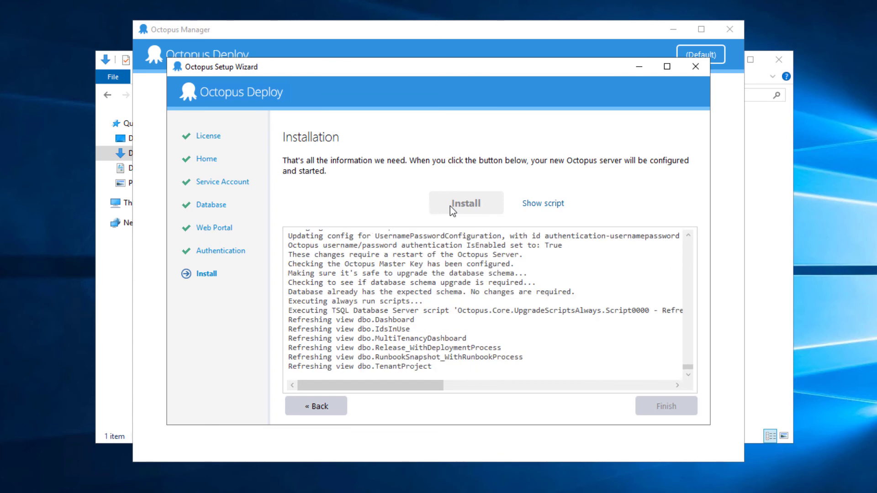
{"action": "left_click", "coordinate": [666, 405]}
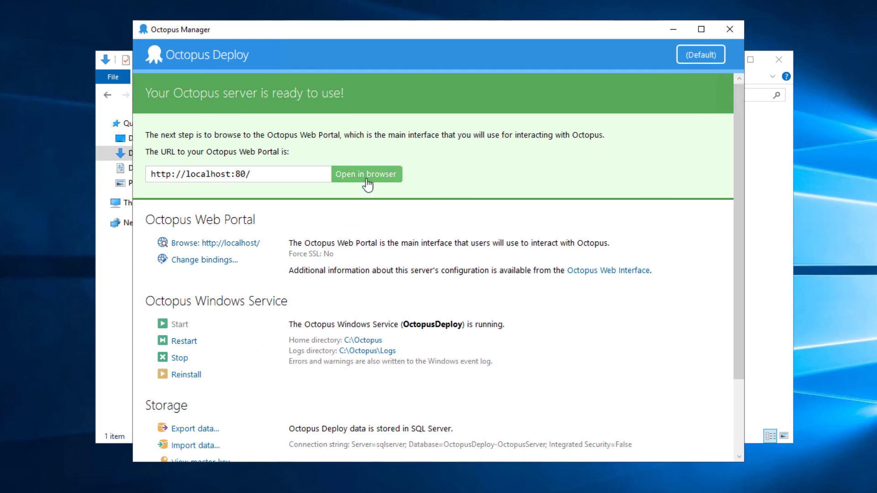
Open the web portal in the browser and sign in as admin to the Dashboard
{"action": "left_click", "coordinate": [366, 174]}
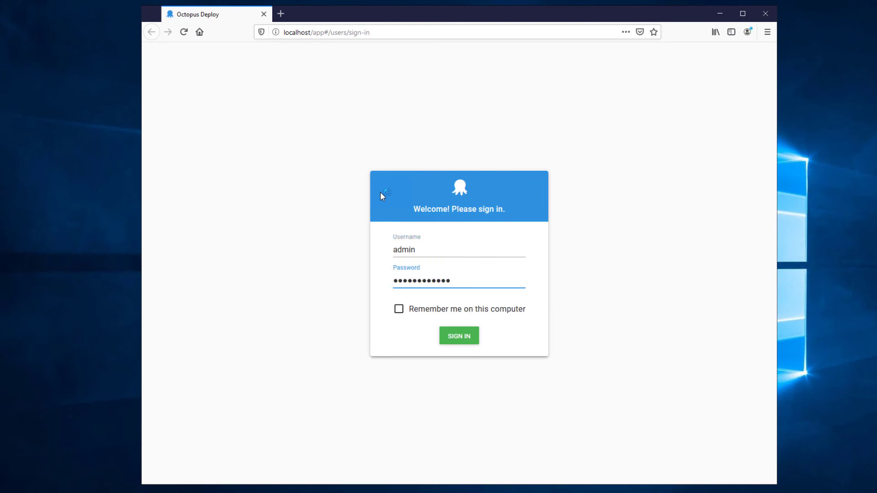
{"action": "left_click", "coordinate": [457, 335]}
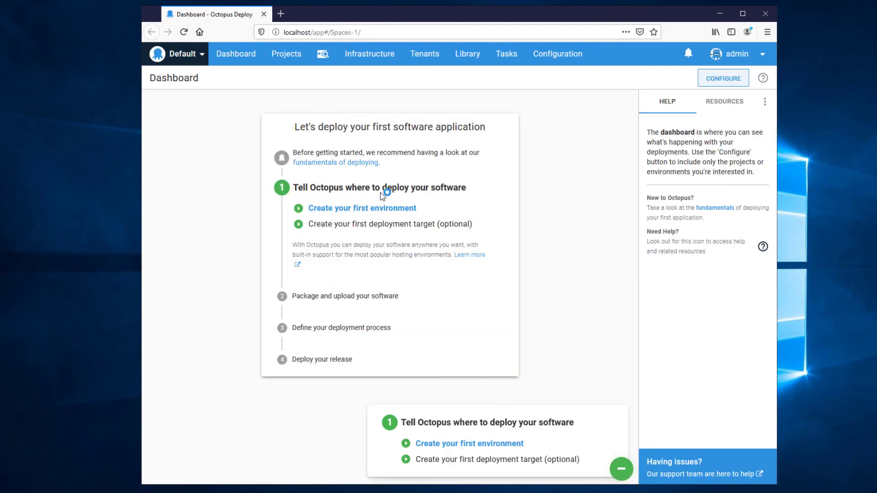